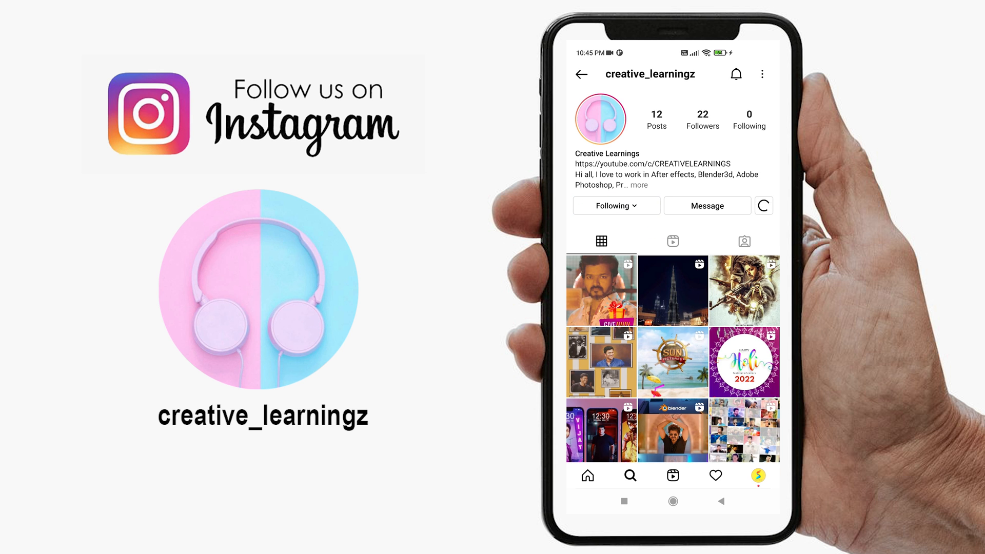
# Navigate into the Transparent Text Files folder, revealing the letter images A.png through P.png
pyautogui.click(600, 290)
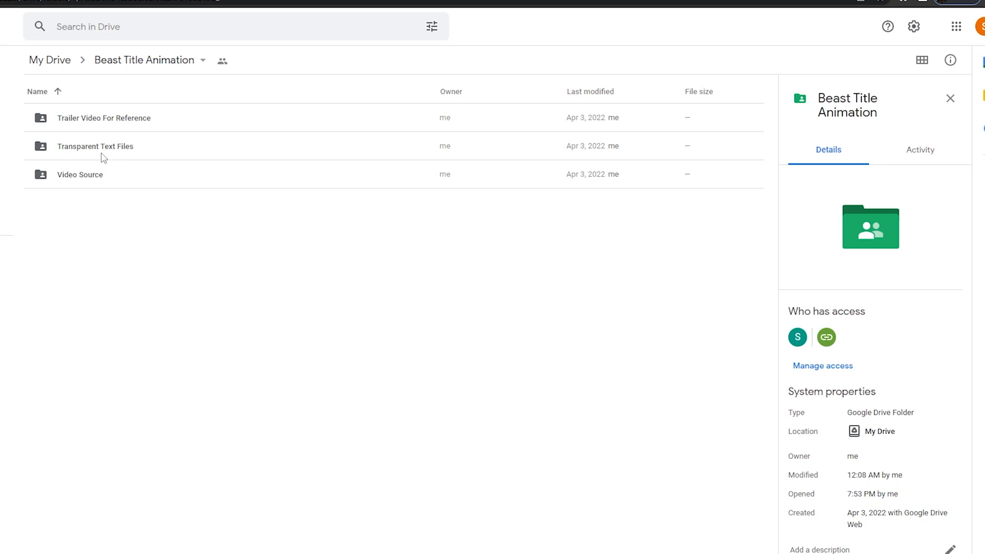
pyautogui.click(95, 145)
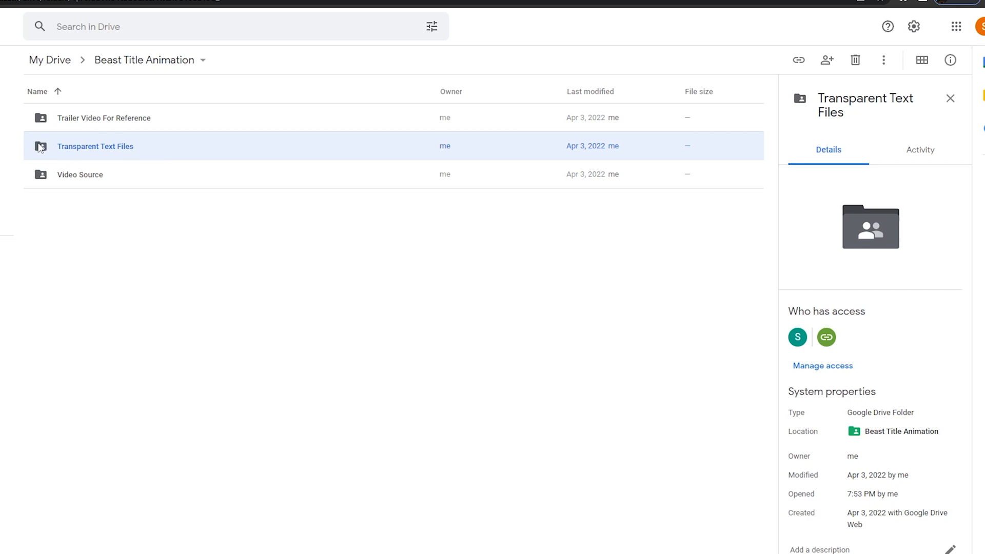
pyautogui.doubleClick(94, 147)
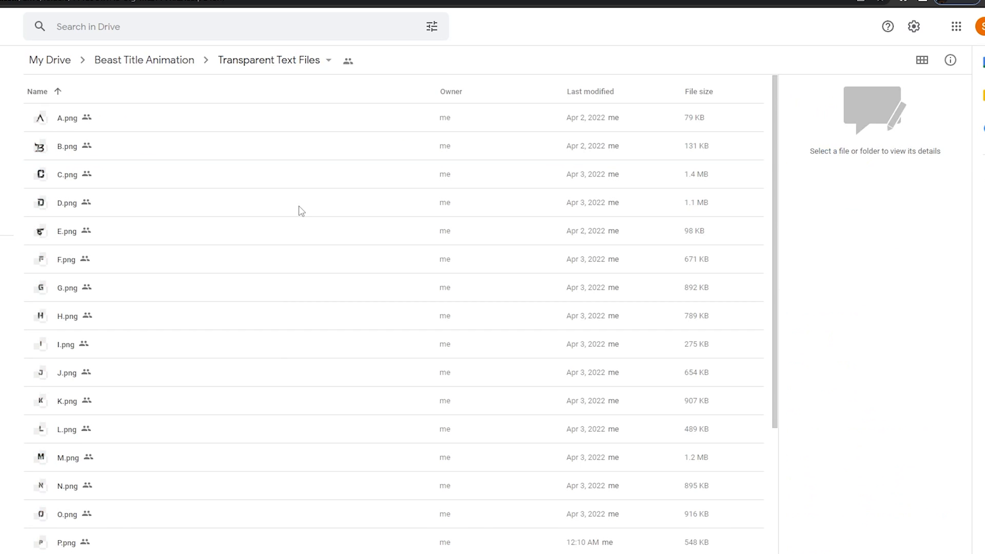
pyautogui.click(950, 60)
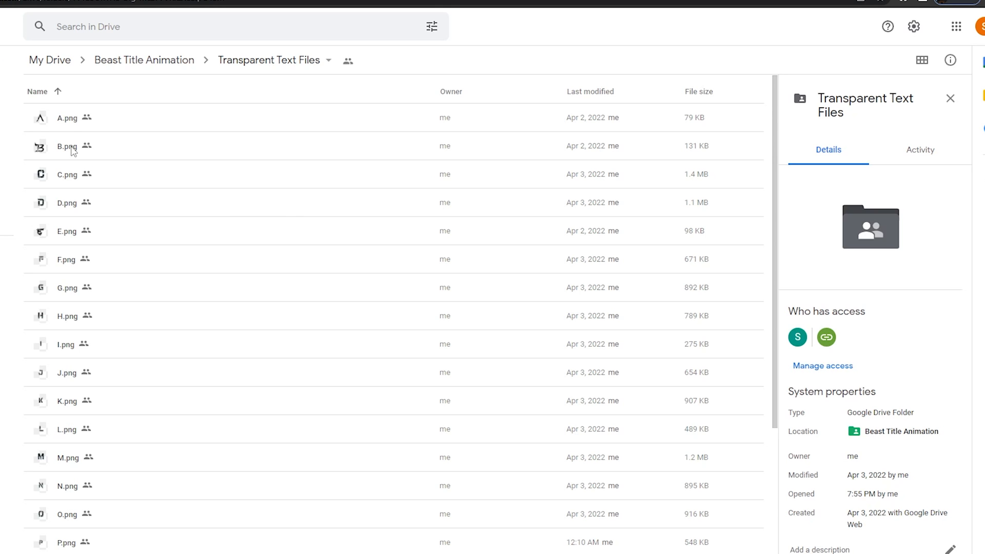